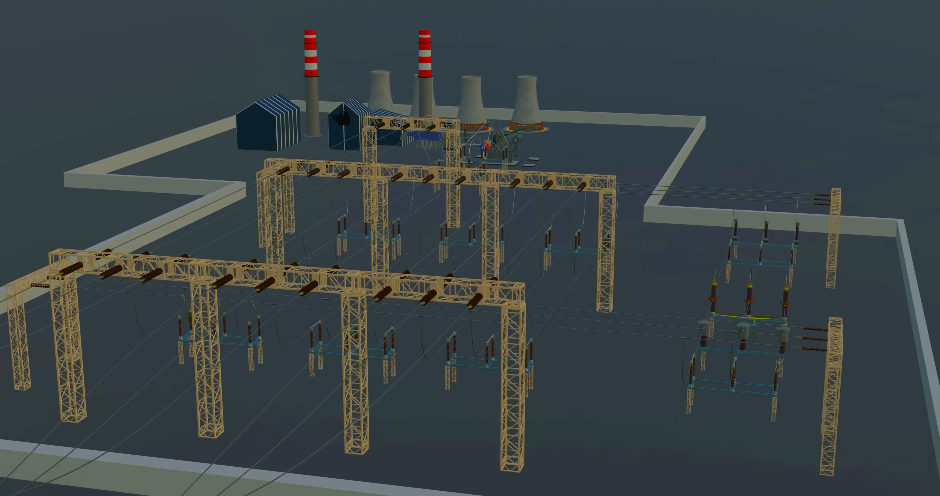
pyautogui.moveTo(469, 248); pyautogui.dragTo(469, 299)
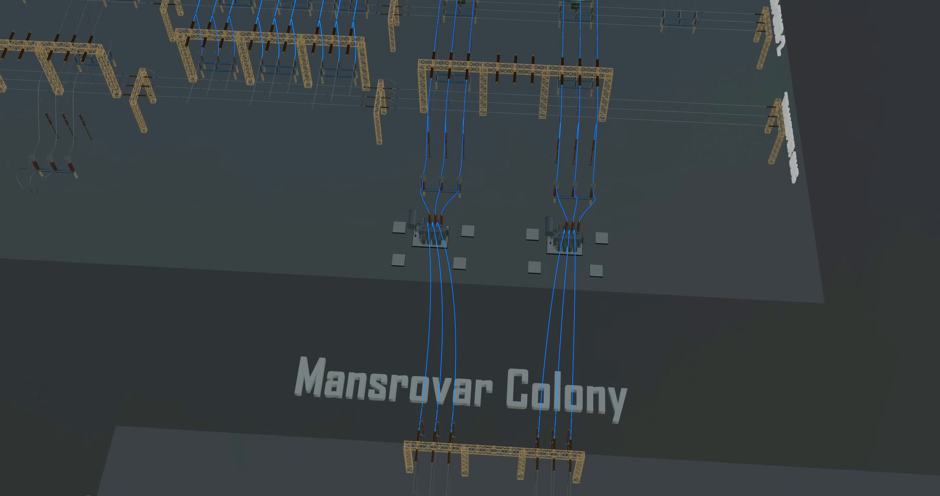
pyautogui.scroll(-3)
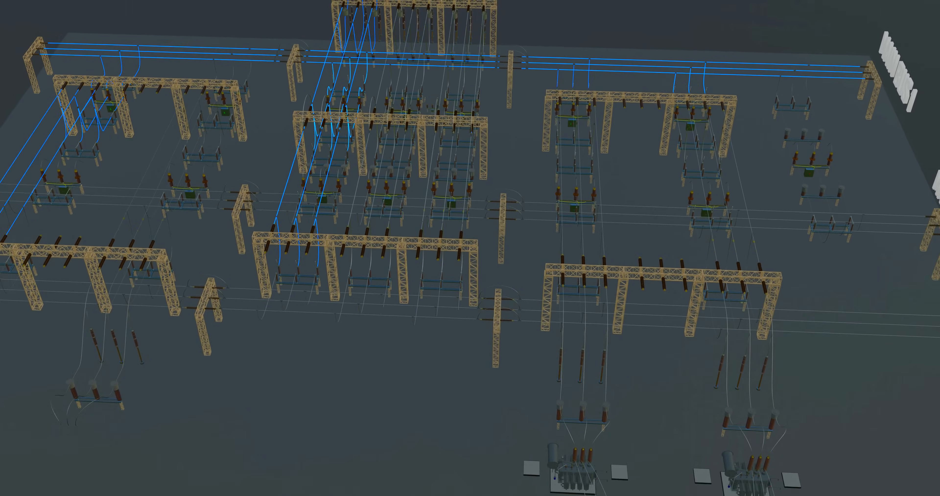
pyautogui.moveTo(470, 248); pyautogui.dragTo(470, 300)
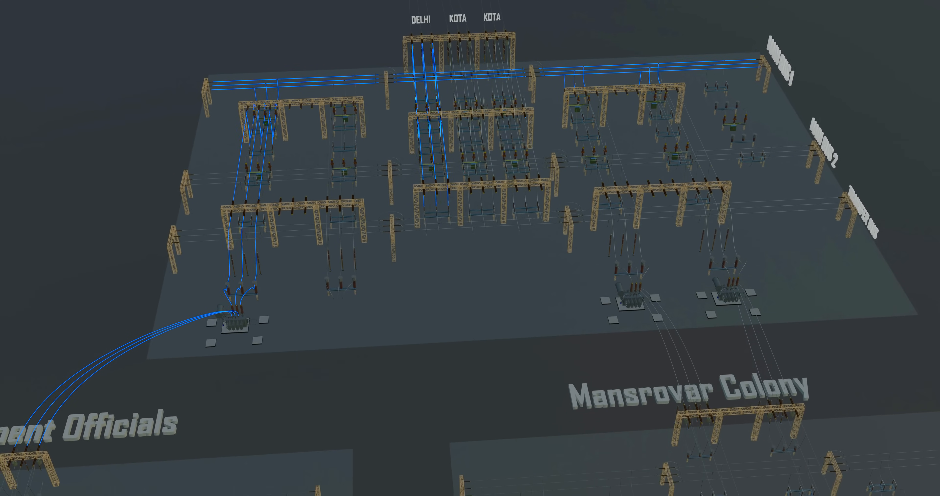
pyautogui.moveTo(470, 180); pyautogui.dragTo(470, 252)
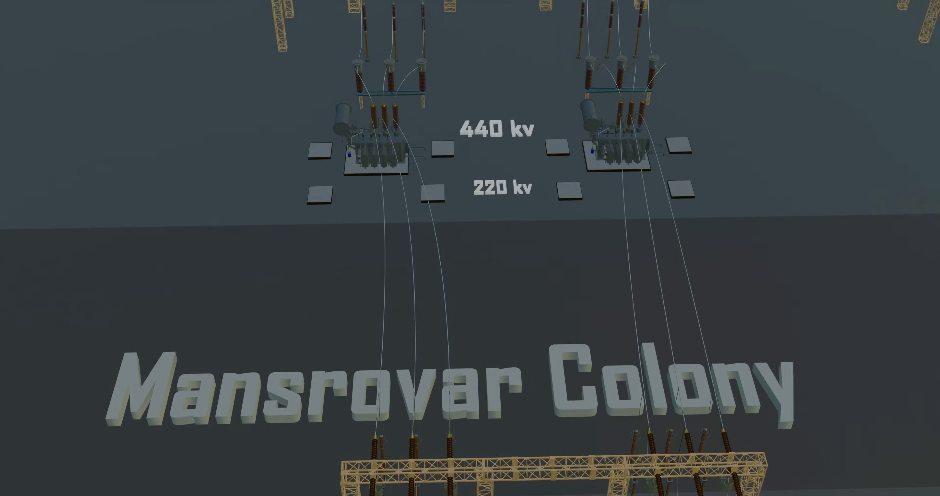
pyautogui.scroll(-3)
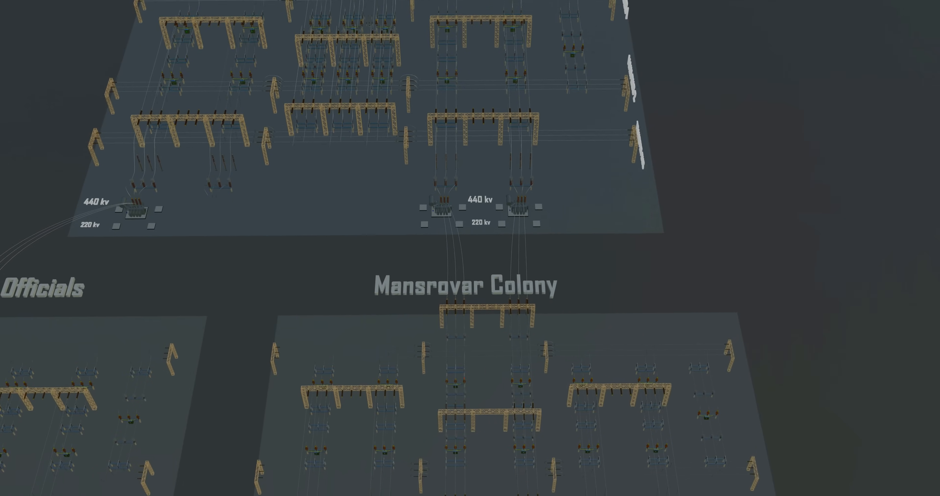